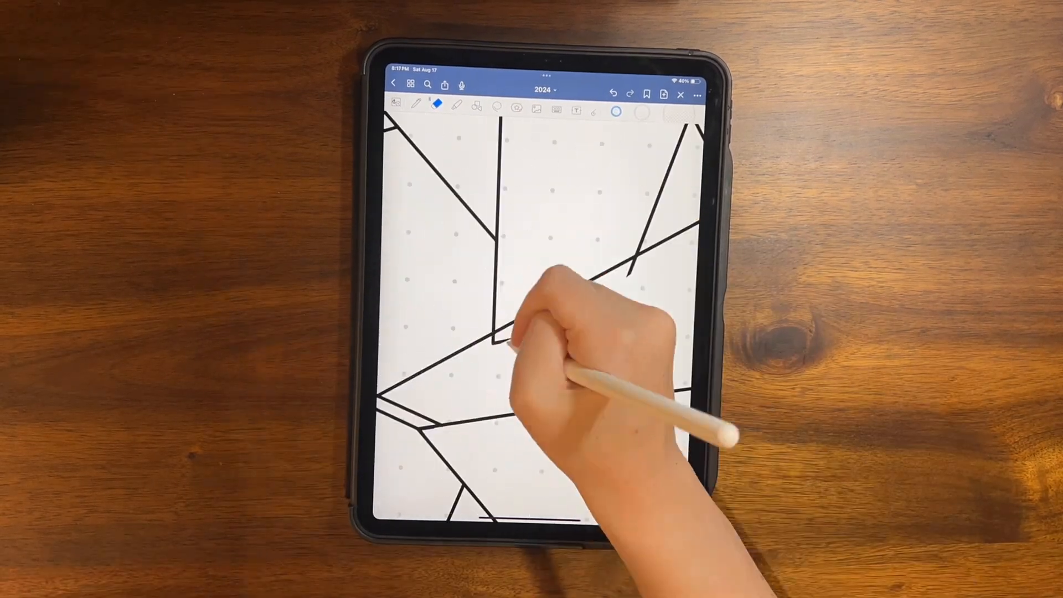
- Shade the outlined triangles gray and pink and add dot, stripe and wave patterns inside them
{"action": "left_click", "coordinate": [457, 106]}
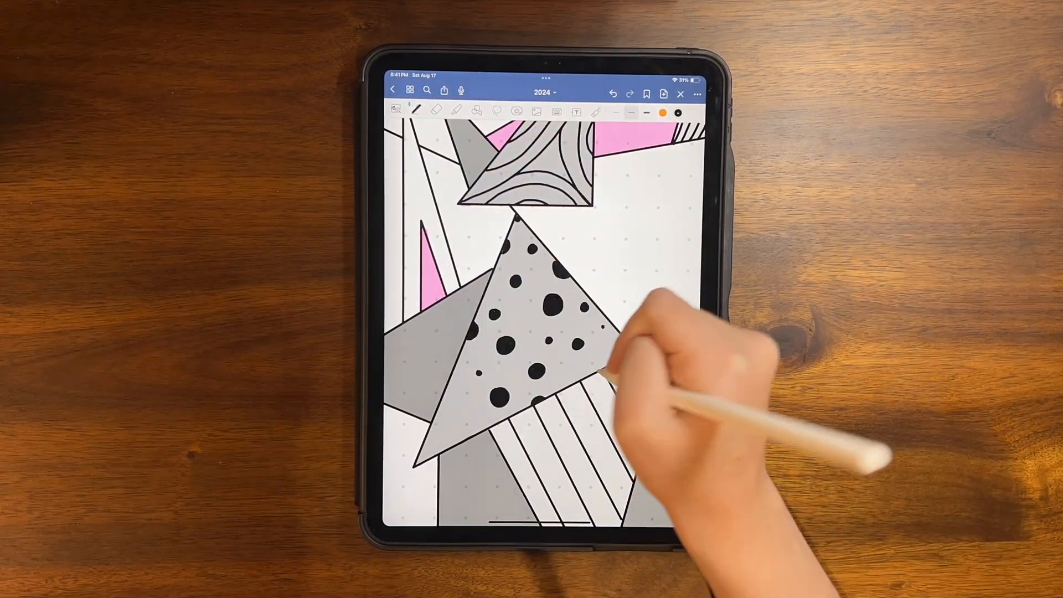
- Add a text box beside the triangle cluster and enter the quote start 'BE A TRIANGL'
{"action": "scroll", "scroll_direction": "down", "scroll_amount": 3}
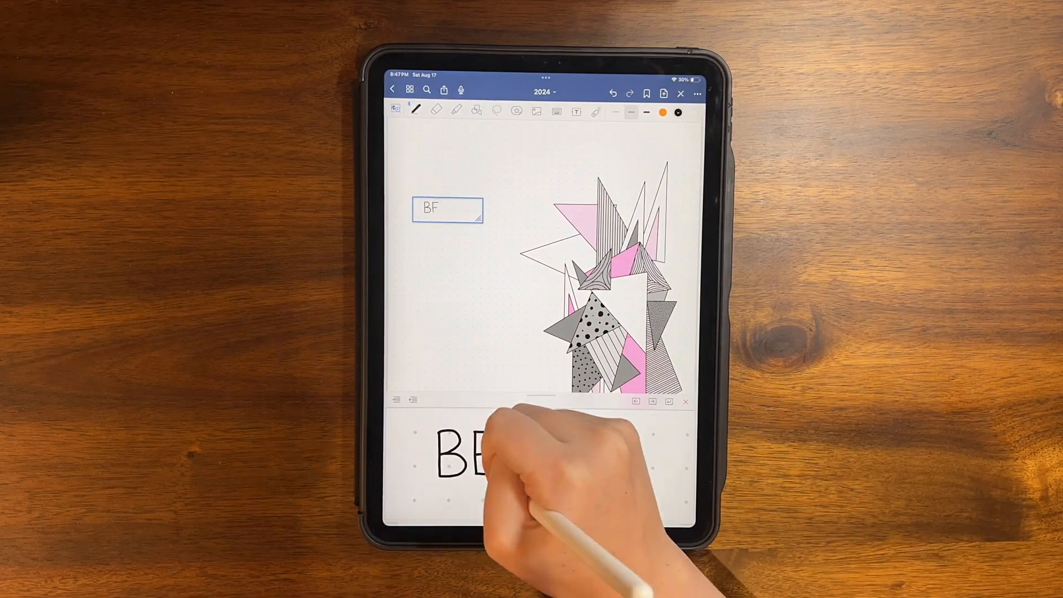
{"action": "type", "text": "BE A TRIANGL"}
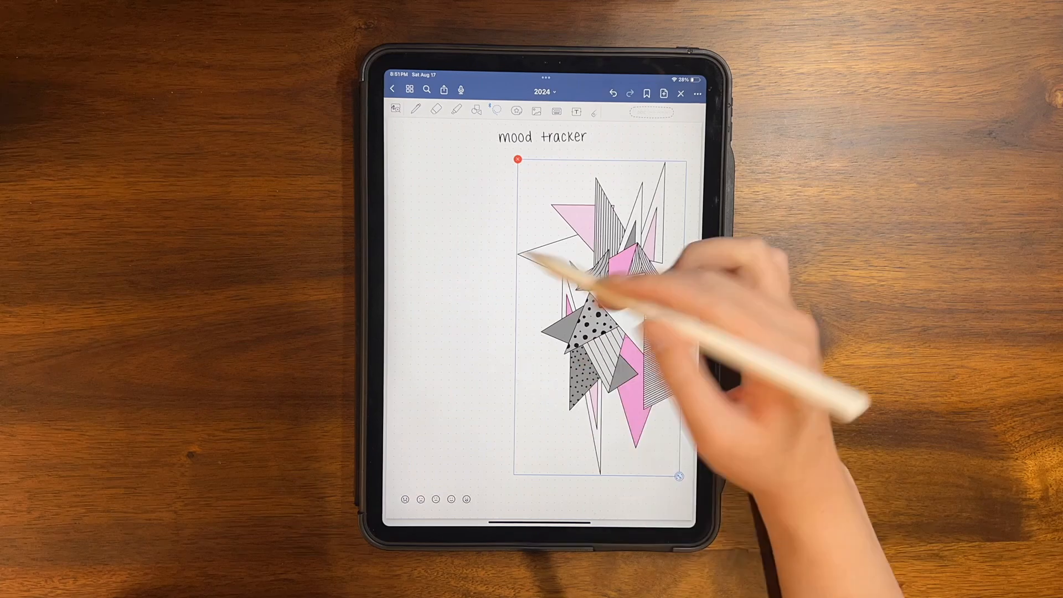
- Draw the mood tracker's large triangle outline and begin numbering its sections 1, 2, 3, 7
{"action": "left_click", "coordinate": [435, 108]}
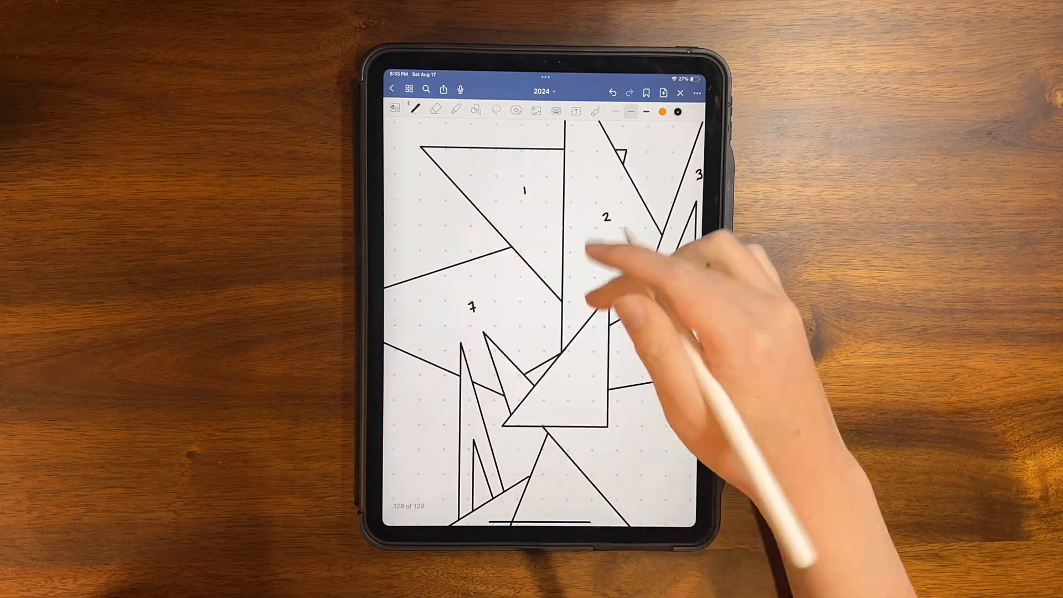
- Number the remaining triangle sections and move down to the sleep tracker page
{"action": "scroll", "scroll_direction": "down", "scroll_amount": 3}
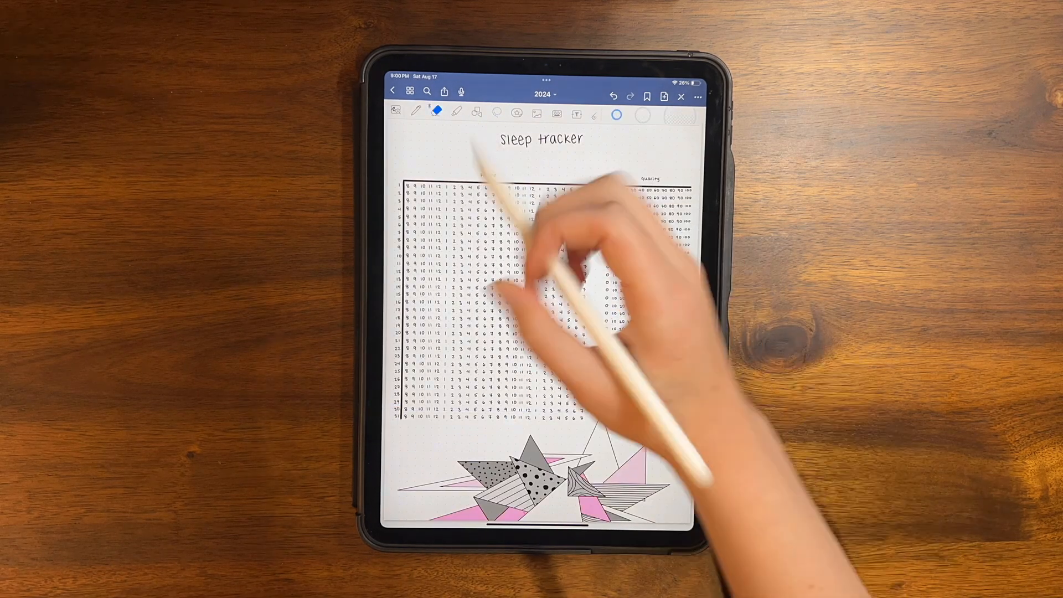
- Show the notebook's page overview listing pages 117 to 130 with the new sleep tracker
{"action": "left_click", "coordinate": [410, 92]}
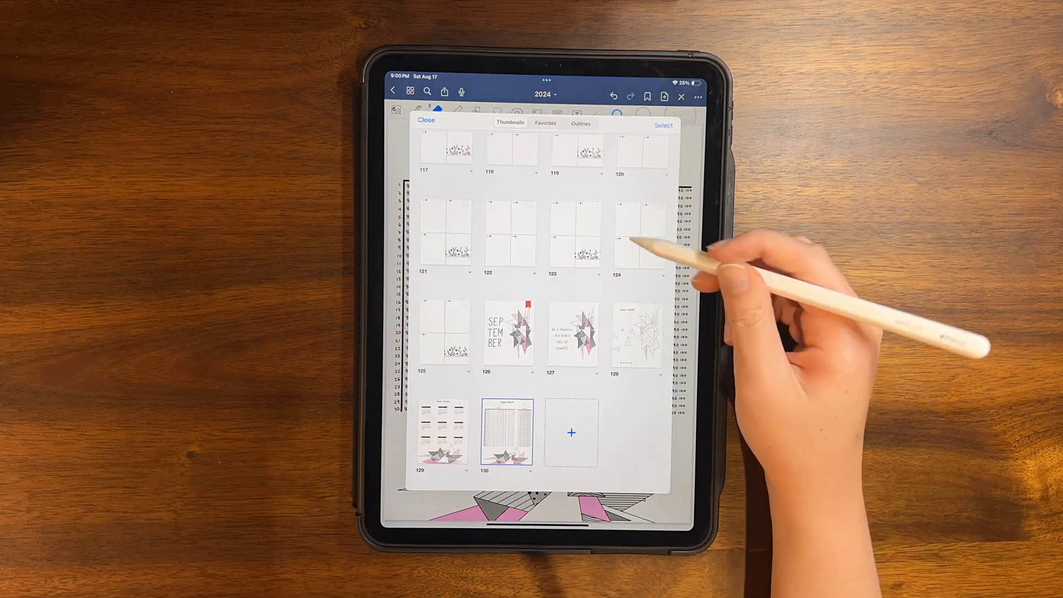